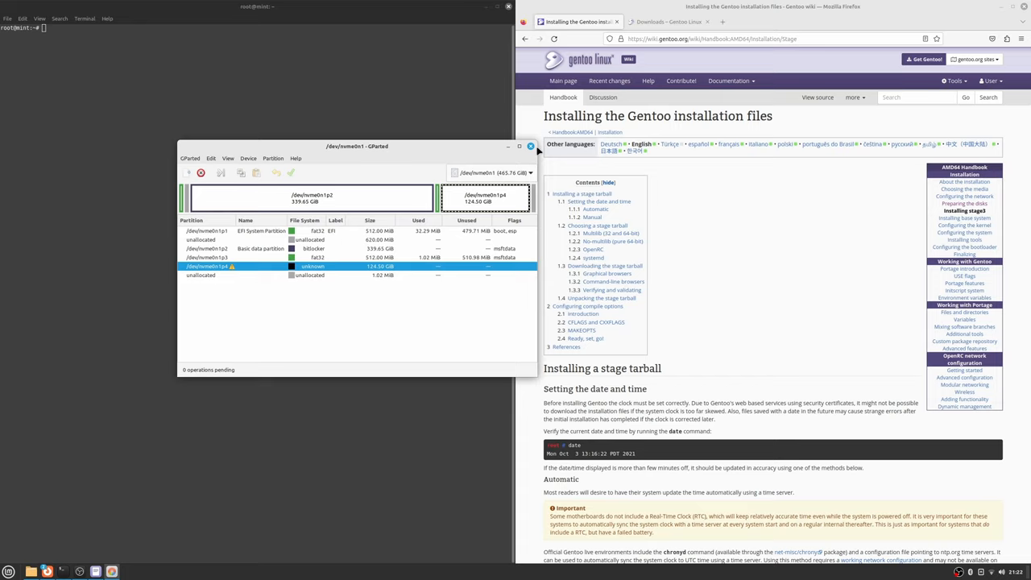
Step: Switch to the terminal to check the nvme0n1 partition layout with lsblk
click(530, 146)
text(lsblk)
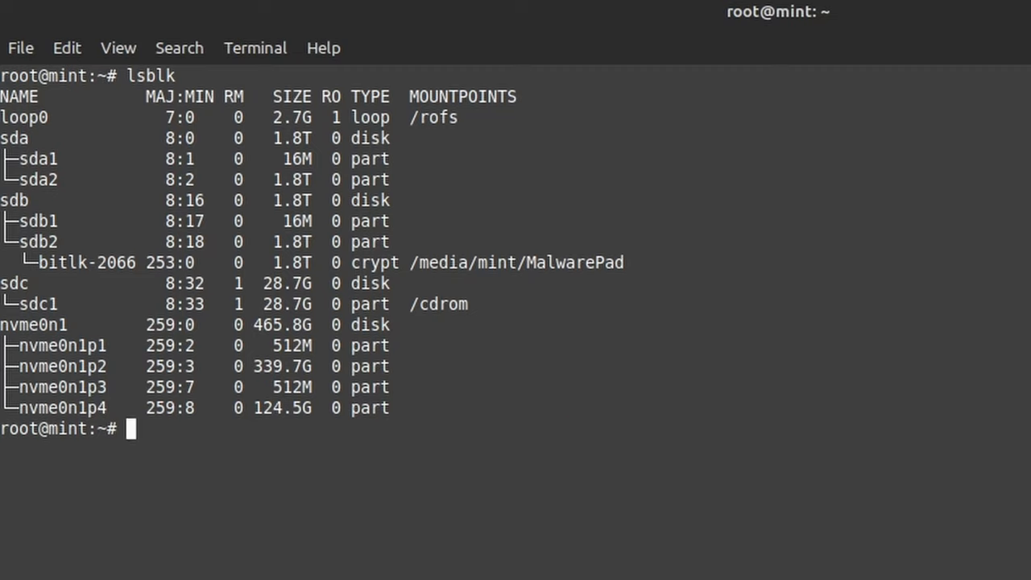
Step: LUKS-format /dev/nvme0n1p4 with a passphrase and open it as the 'root' crypt device
text(cryptsetup luksFormat /dev/nvme0n1p)
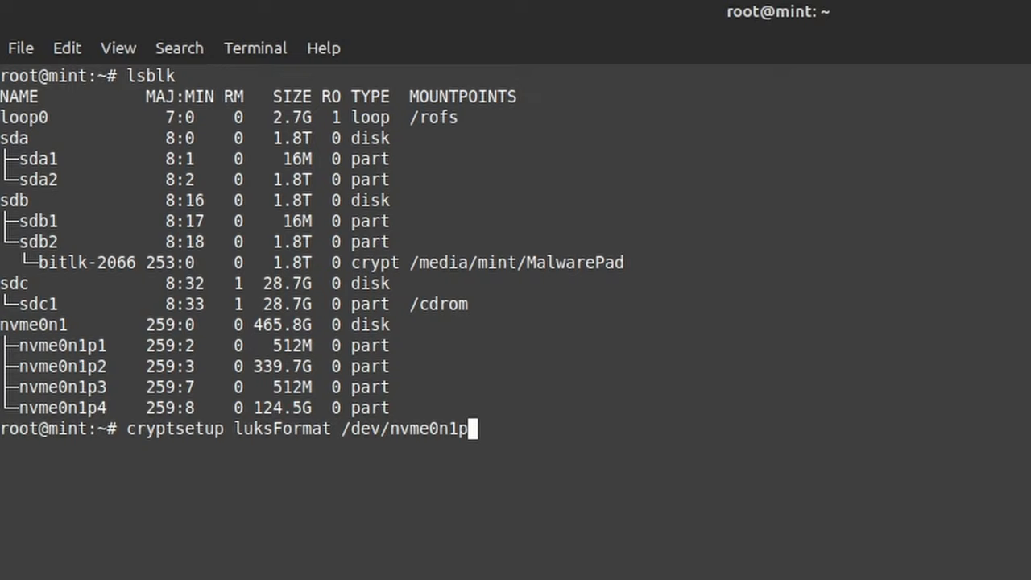
key(Return)
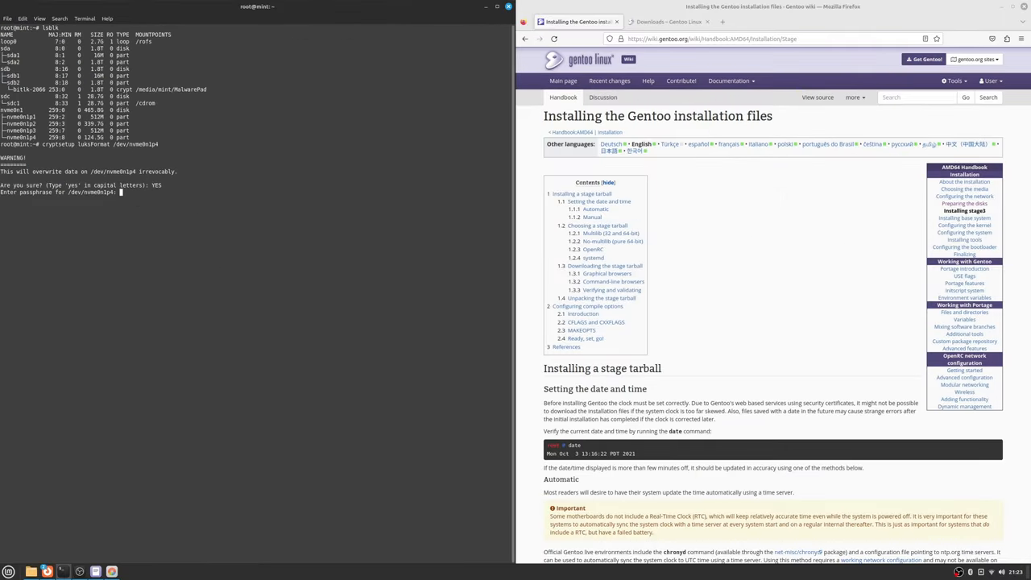
key(Return)
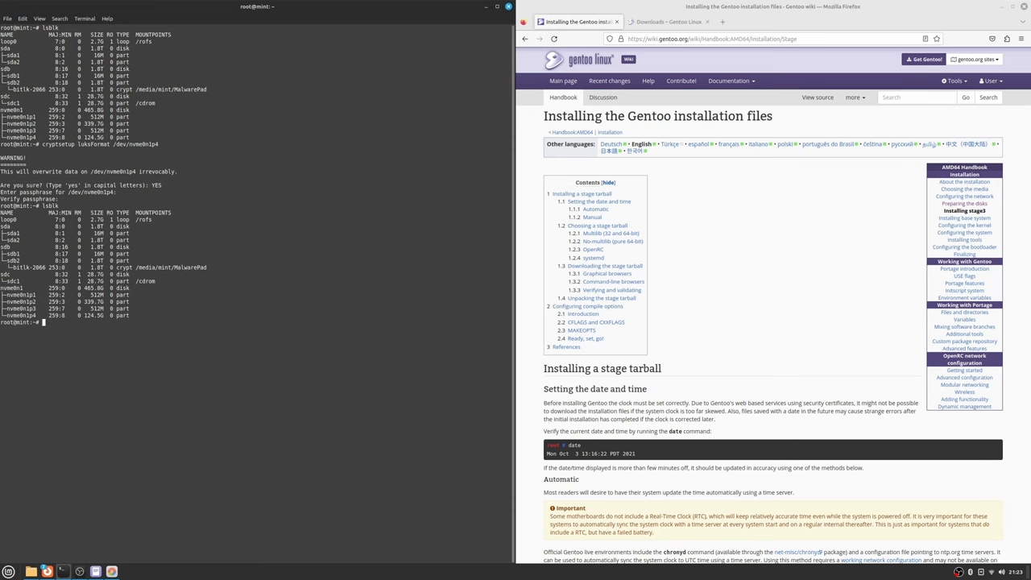
text(cryptsetup open /dev/nvme0n1p4 root)
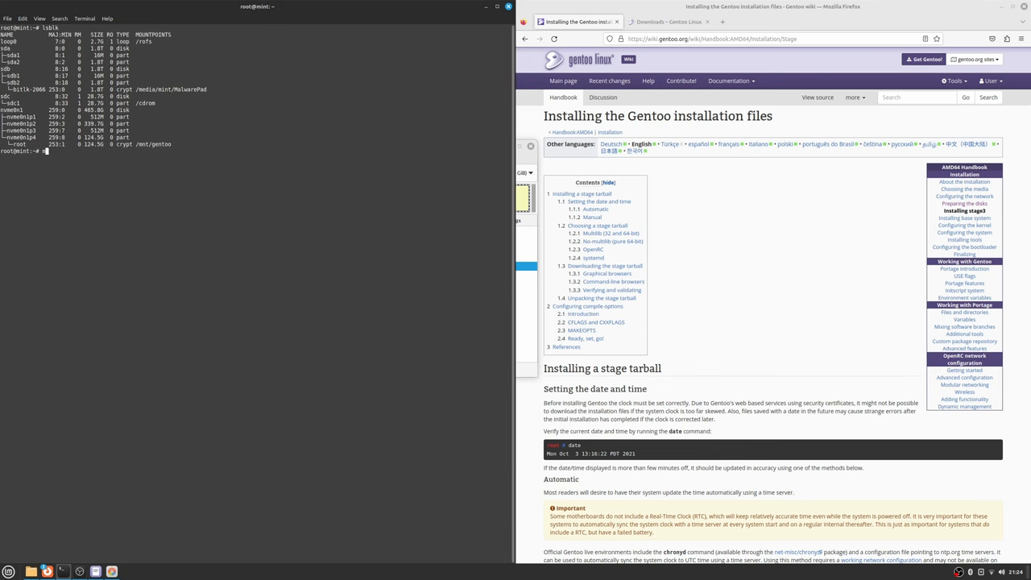
Step: Fetch the stage3 desktop-openrc tarball, unpack it in /mnt/gentoo, and follow the handbook
click(669, 21)
text(cd)
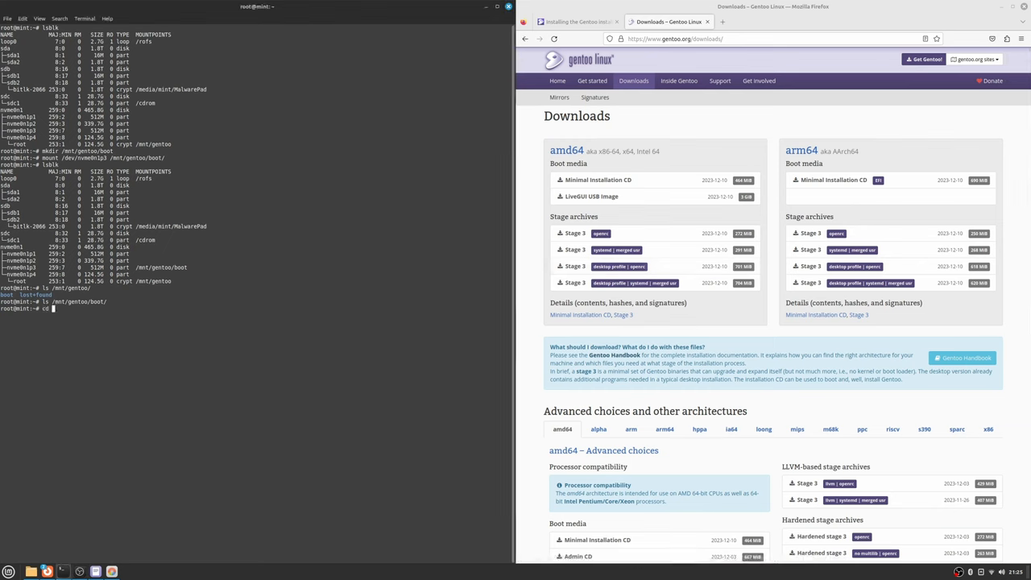
text( /mnt/gentoo/)
key(Return)
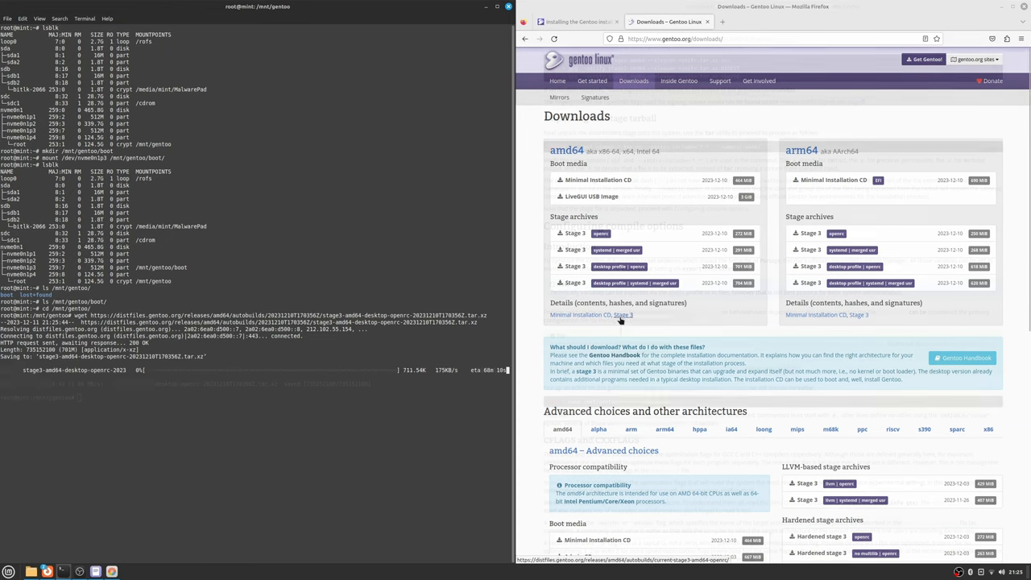
click(576, 22)
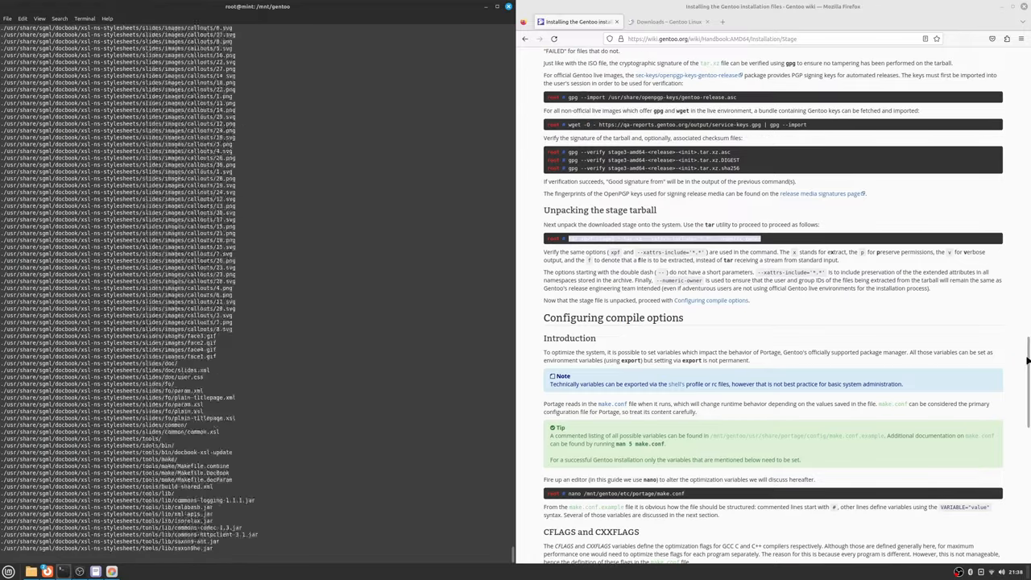
scroll(down, 3)
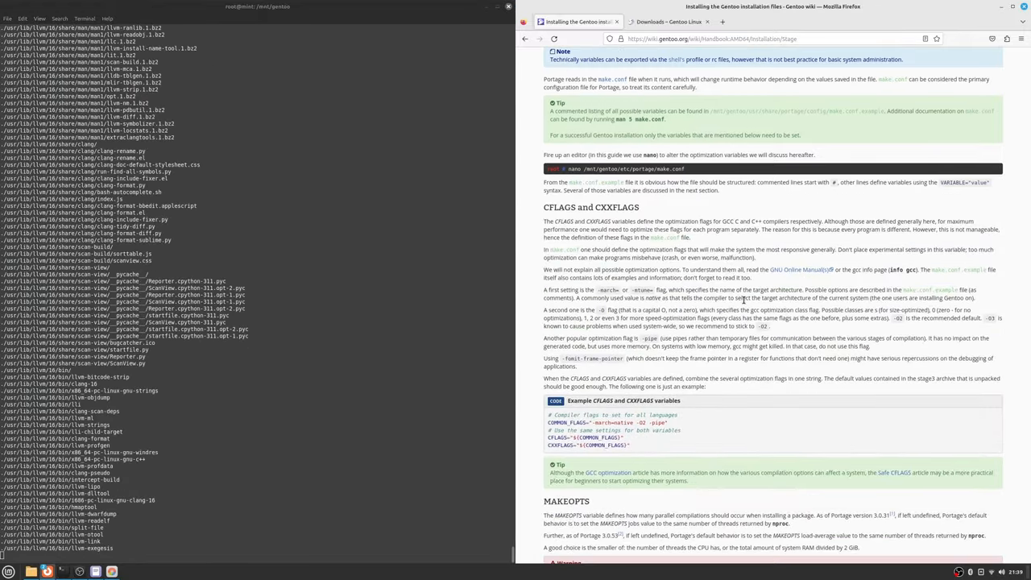
scroll(down, 3)
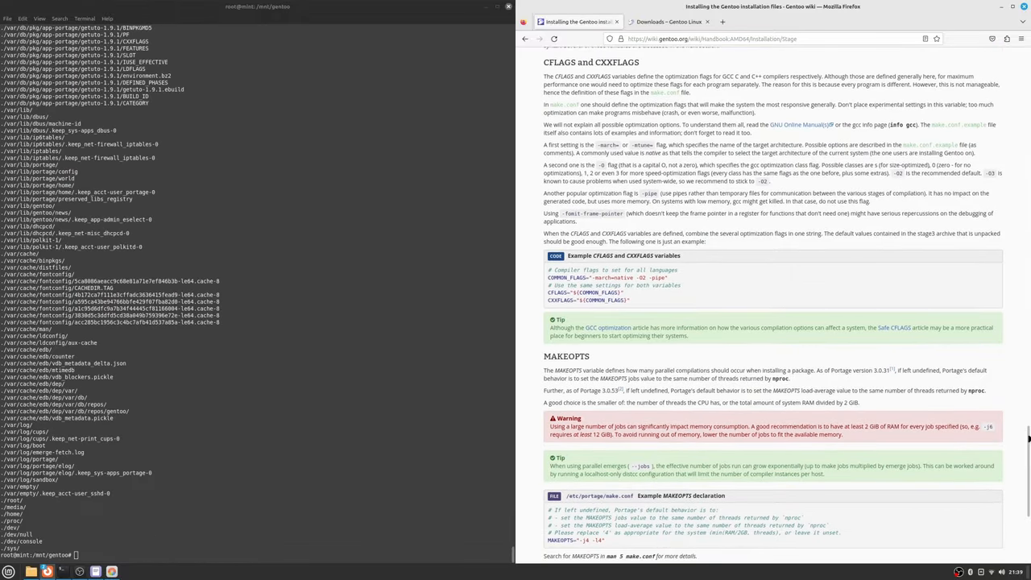
scroll(down, 3)
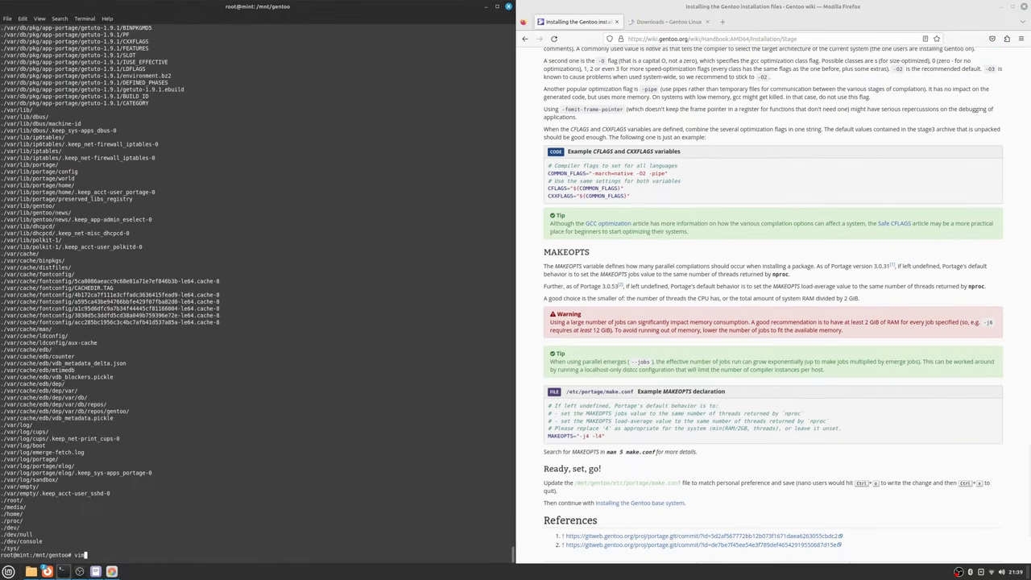
key(Return)
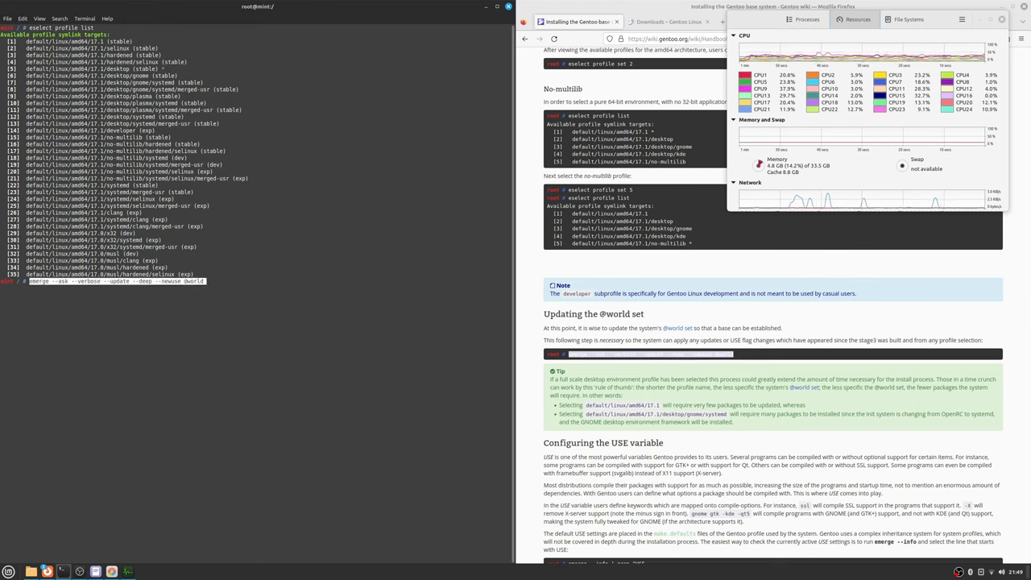
key(Return)
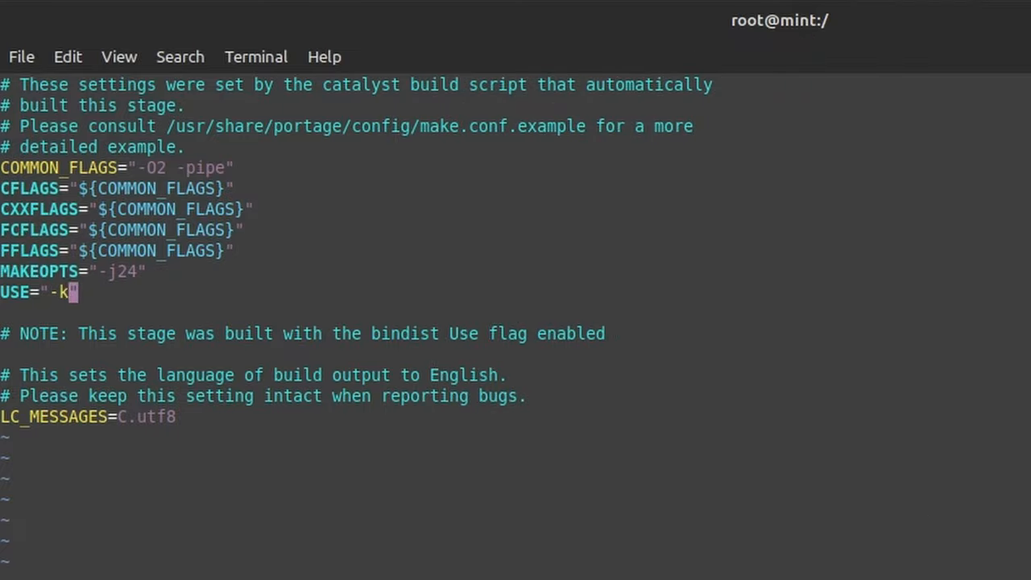
Step: Complete USE="-kde -qt5 gtk alsa X grub" in make.conf and save
text(de -qt5 gtk alsa X grub)
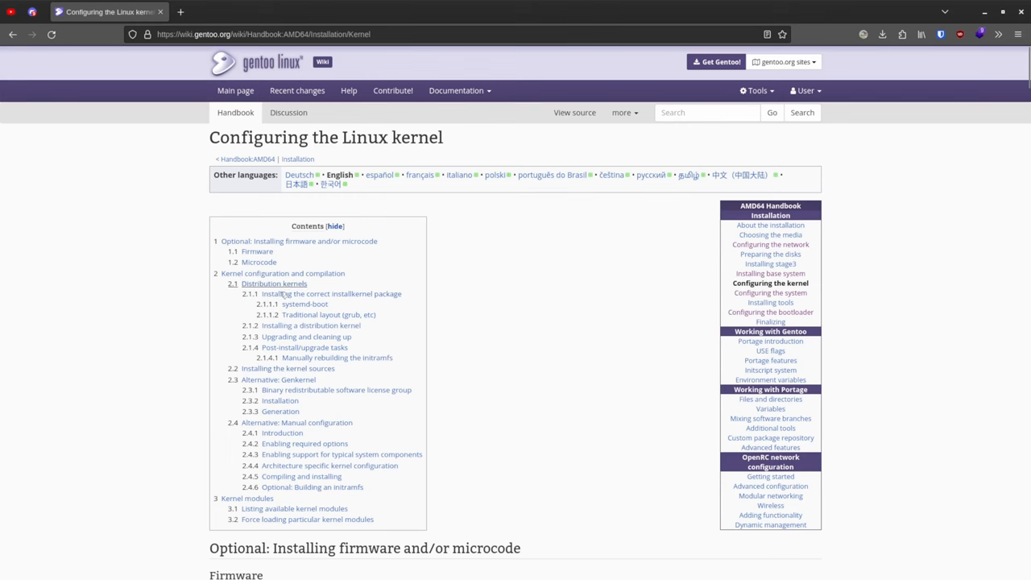
Step: Follow the Contents box link to the 'Distribution kernels' section
click(273, 283)
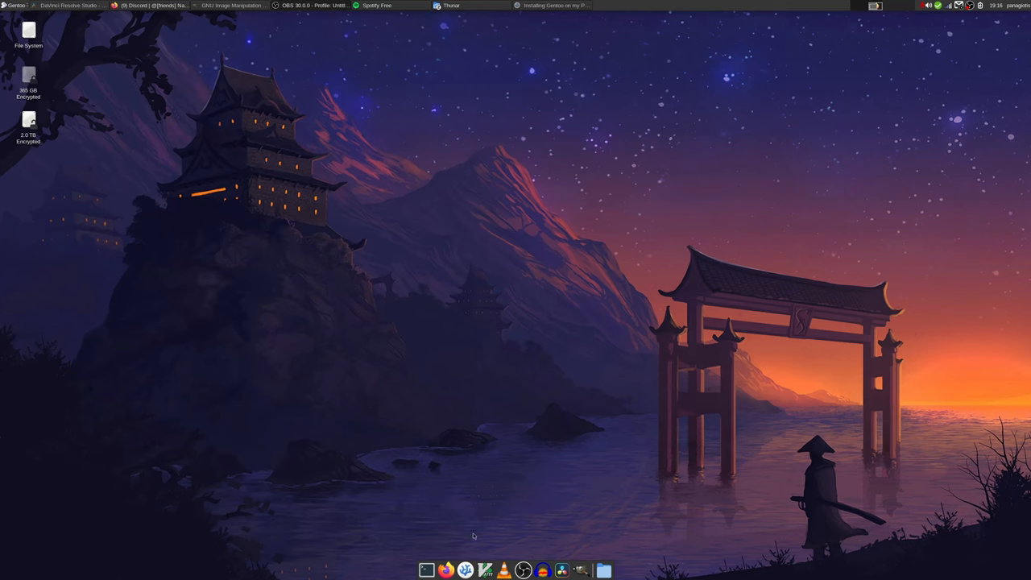
Step: Open an enlarged terminal and display /etc/fstab and /etc/crypttab with sudo cat
click(426, 571)
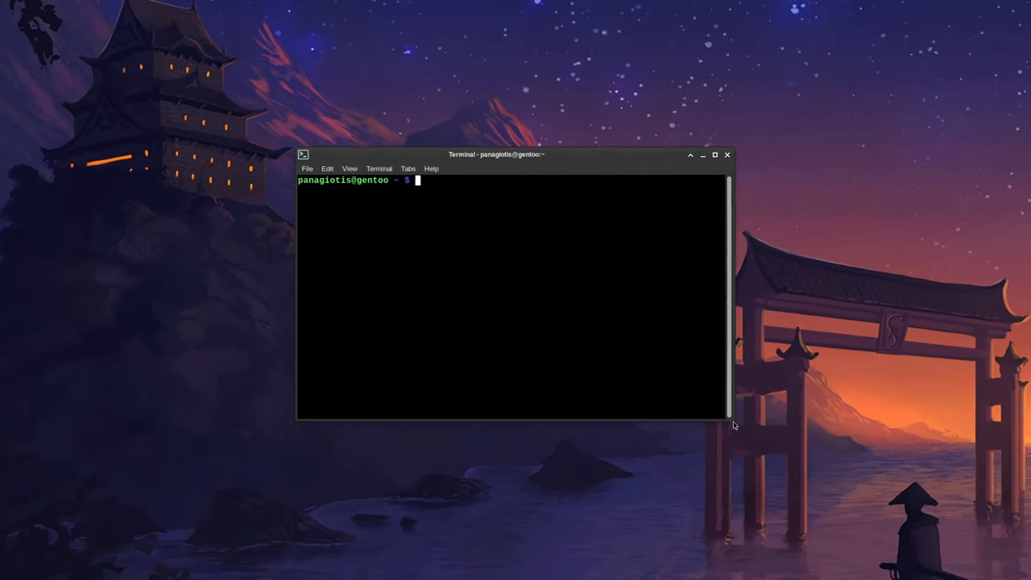
drag(495, 154, 578, 127)
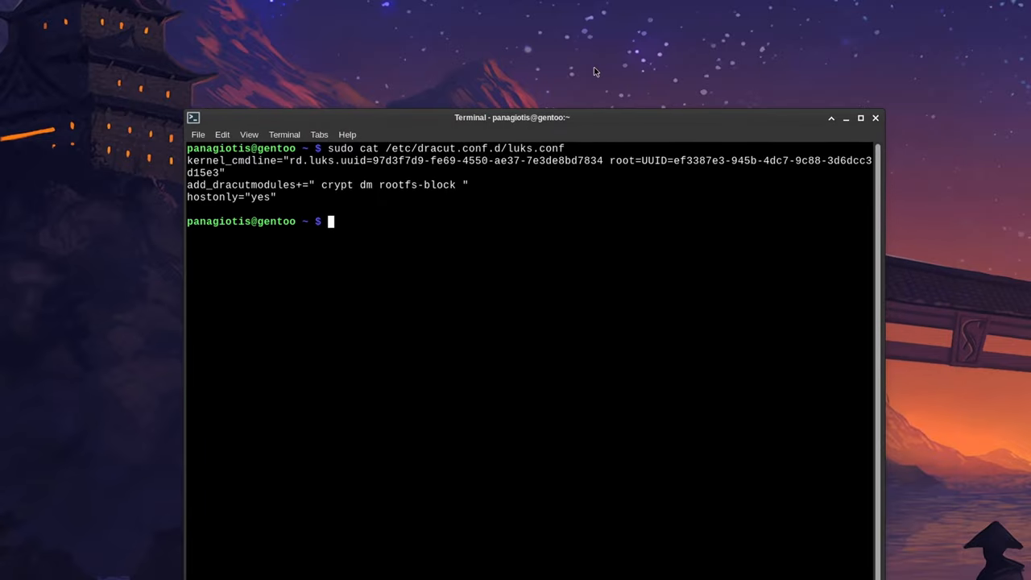
text(sudo cat)
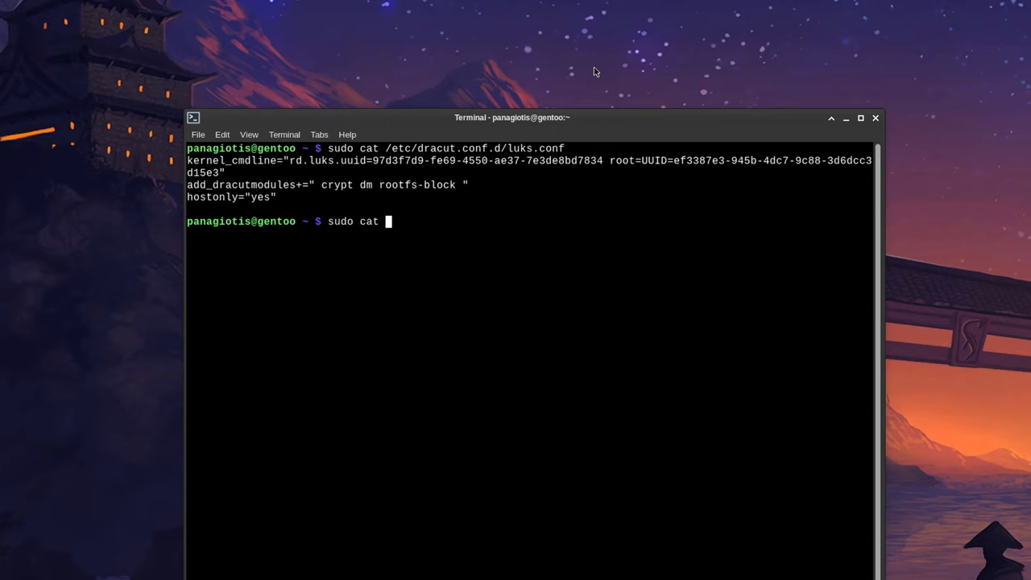
key(Return)
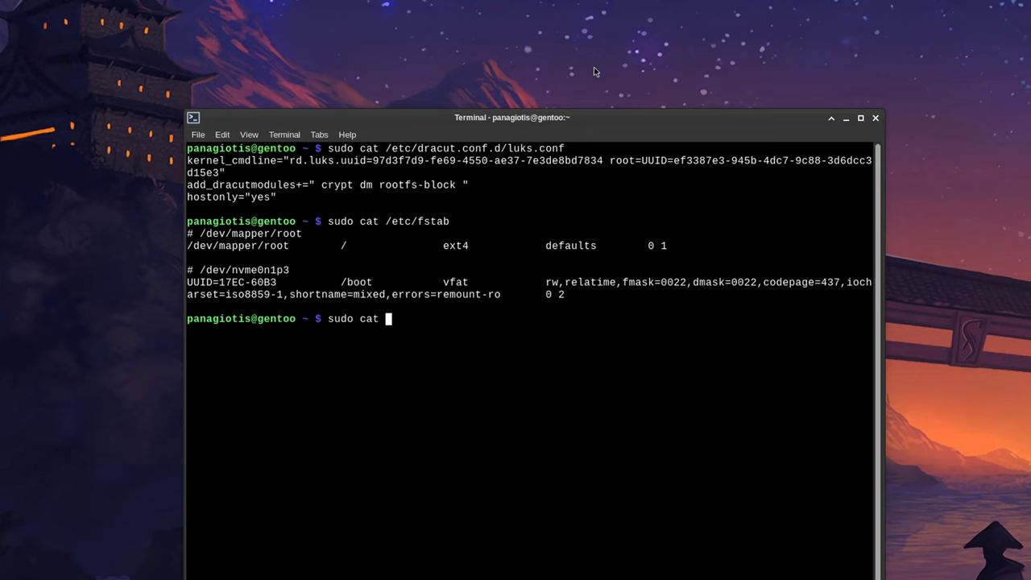
text(/etc/cryptt)
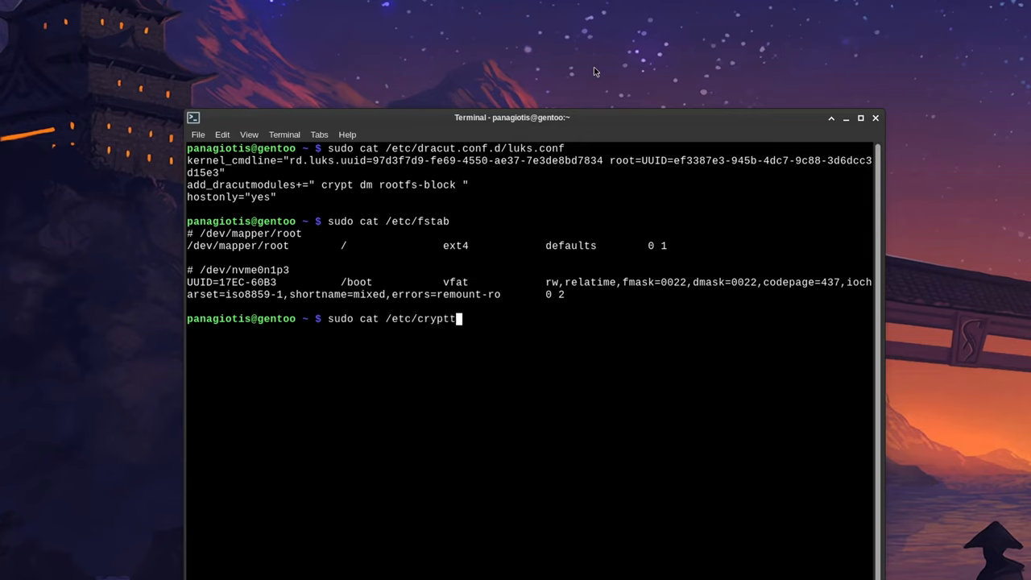
key(Return)
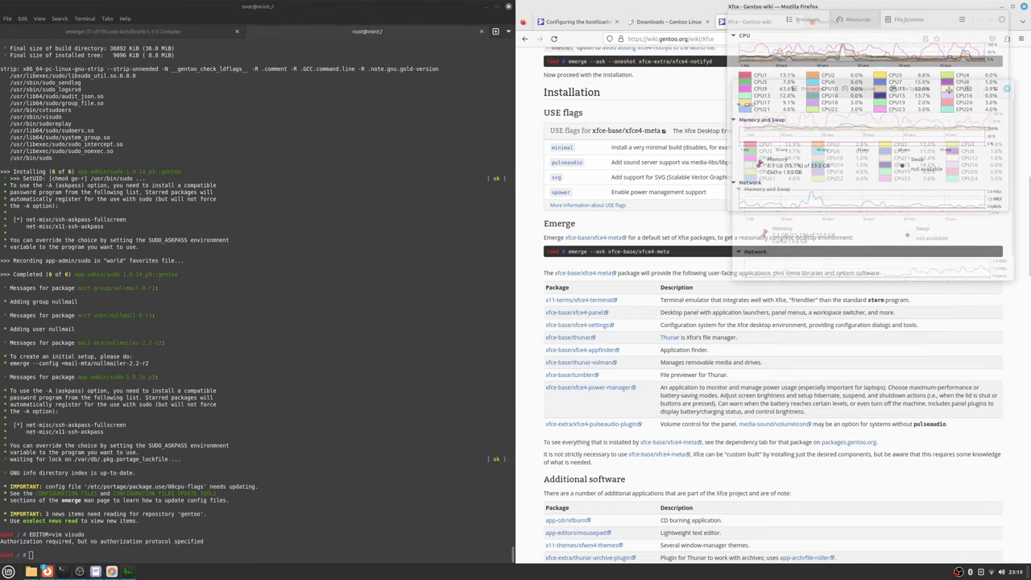
Step: Open a new Firefox tab after visudo fails with an authorization error
click(903, 22)
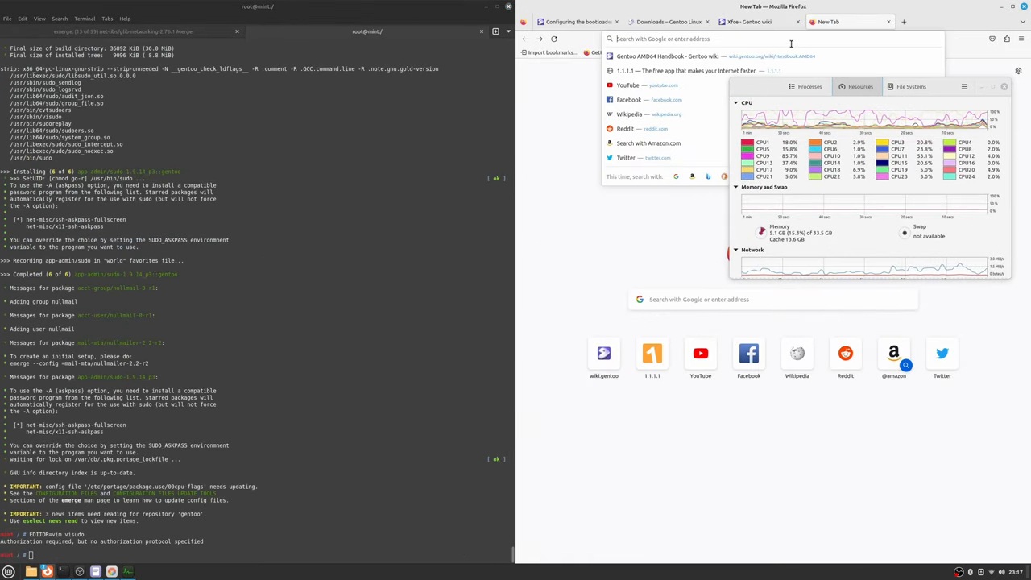